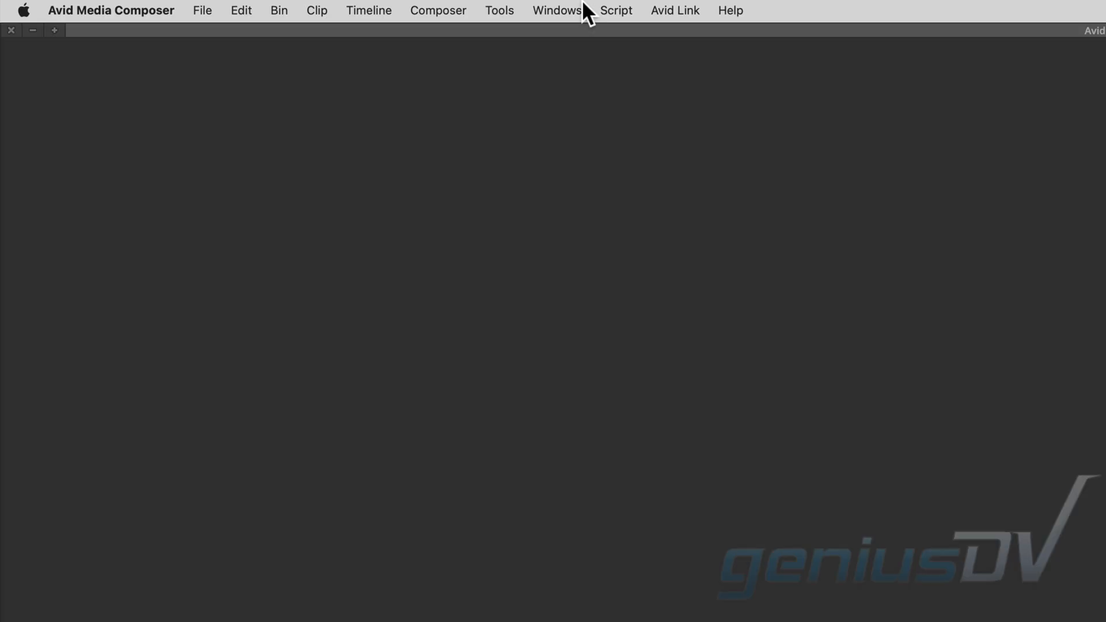
- Show the Bin Layout options from the Windows menu, revealing the project's bin list
click(556, 11)
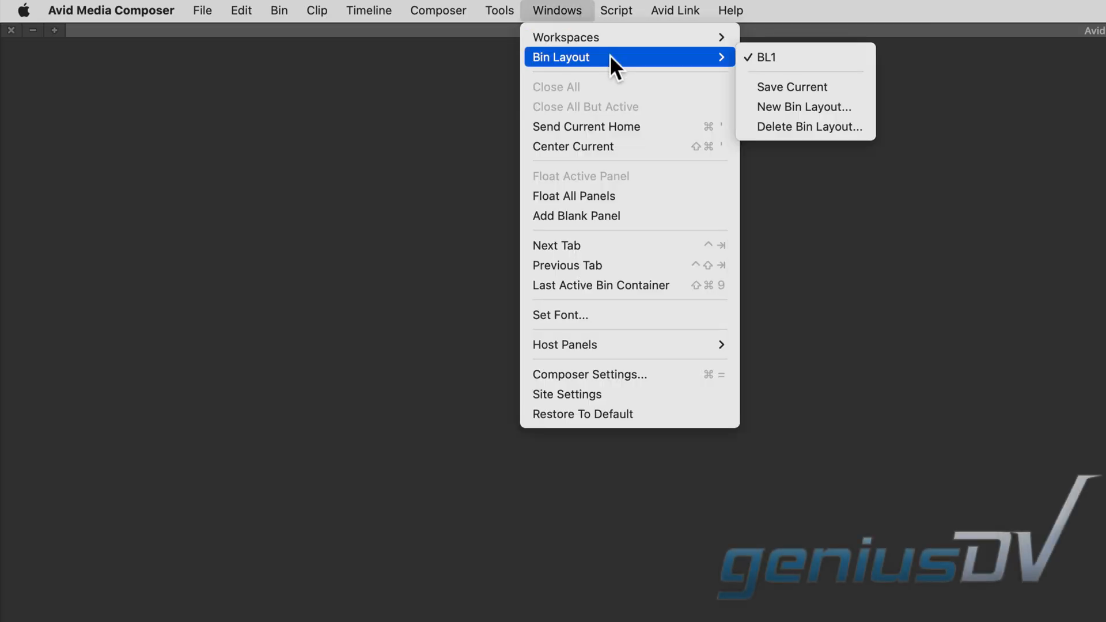
click(763, 57)
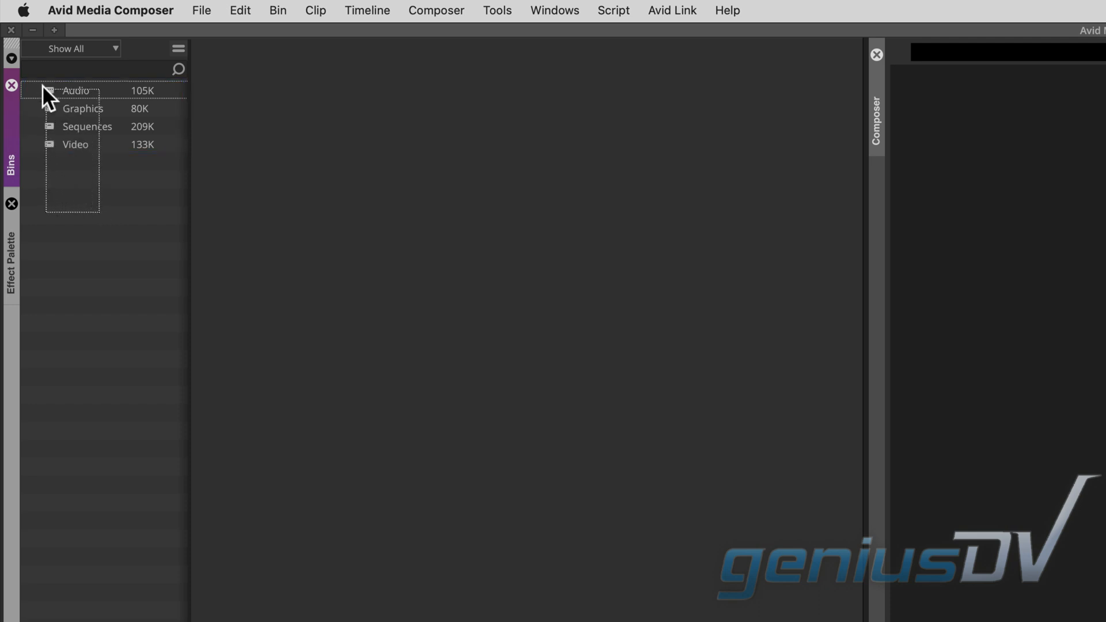
- Open the selected Audio, Graphics, Sequences and Video bins together as tabs
right_click(70, 90)
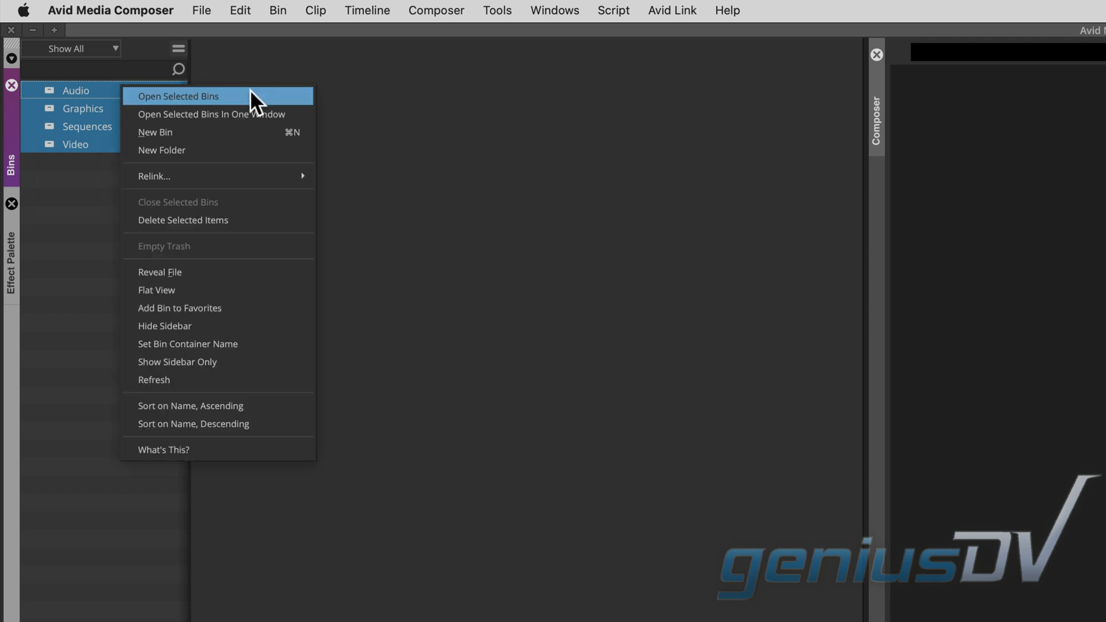
click(178, 96)
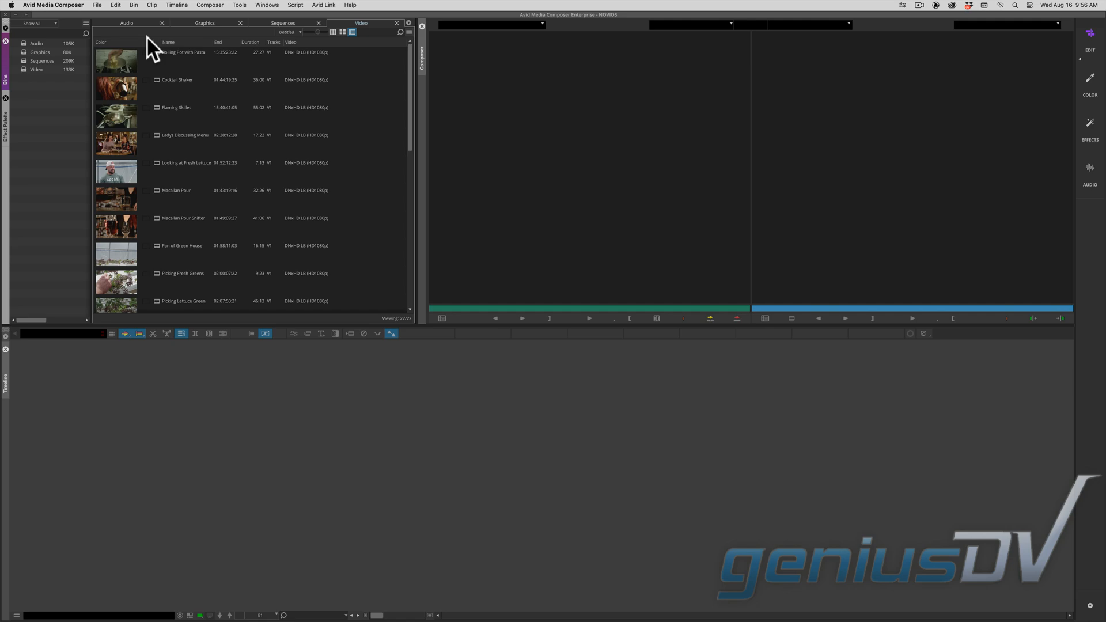
- Float all panels and pull the bins out into separate floating containers
click(266, 4)
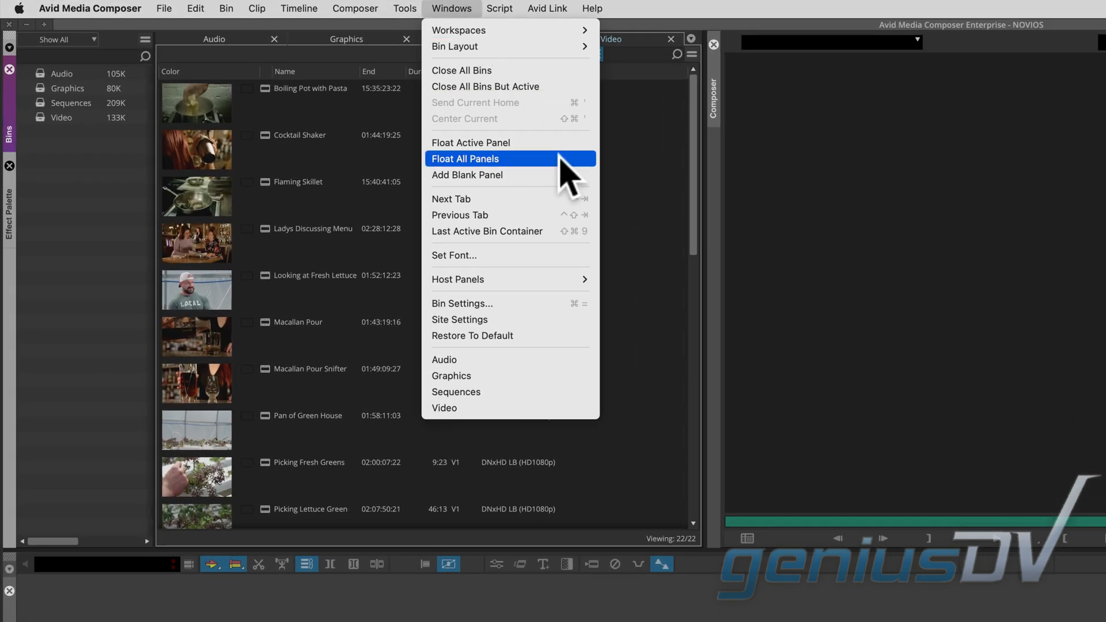
click(464, 159)
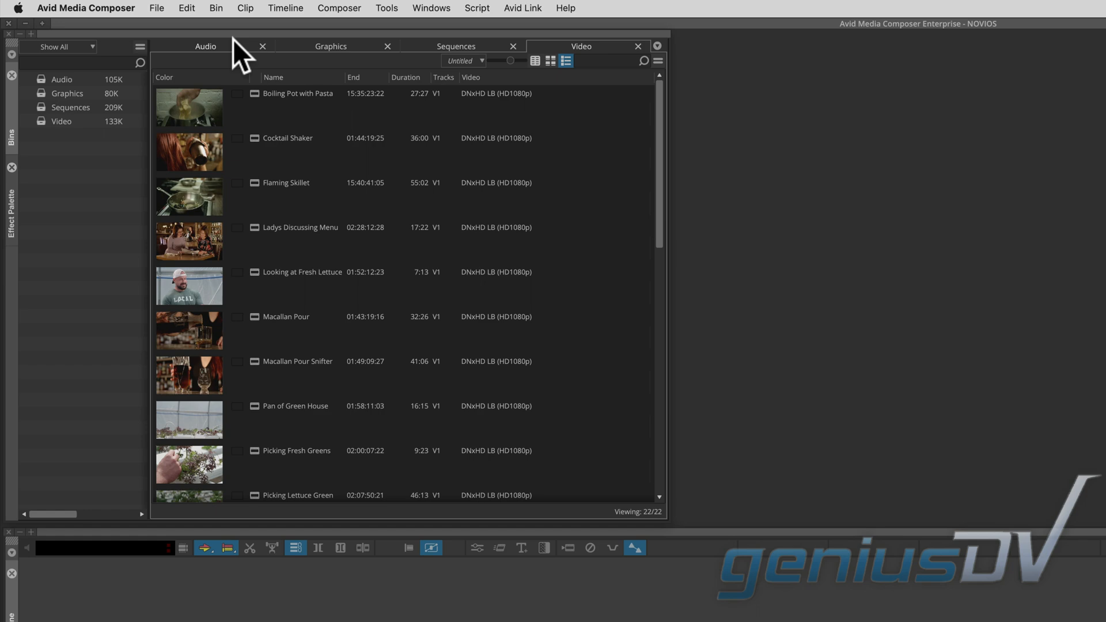
click(204, 46)
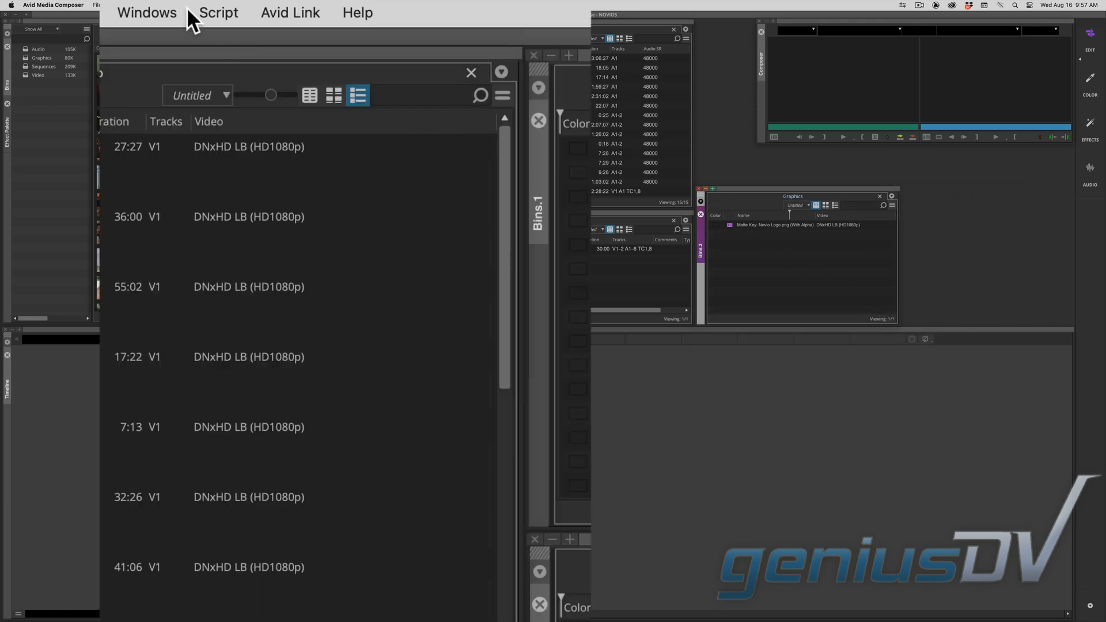
- Save the floating bin arrangement as a new bin layout named BL1
click(147, 12)
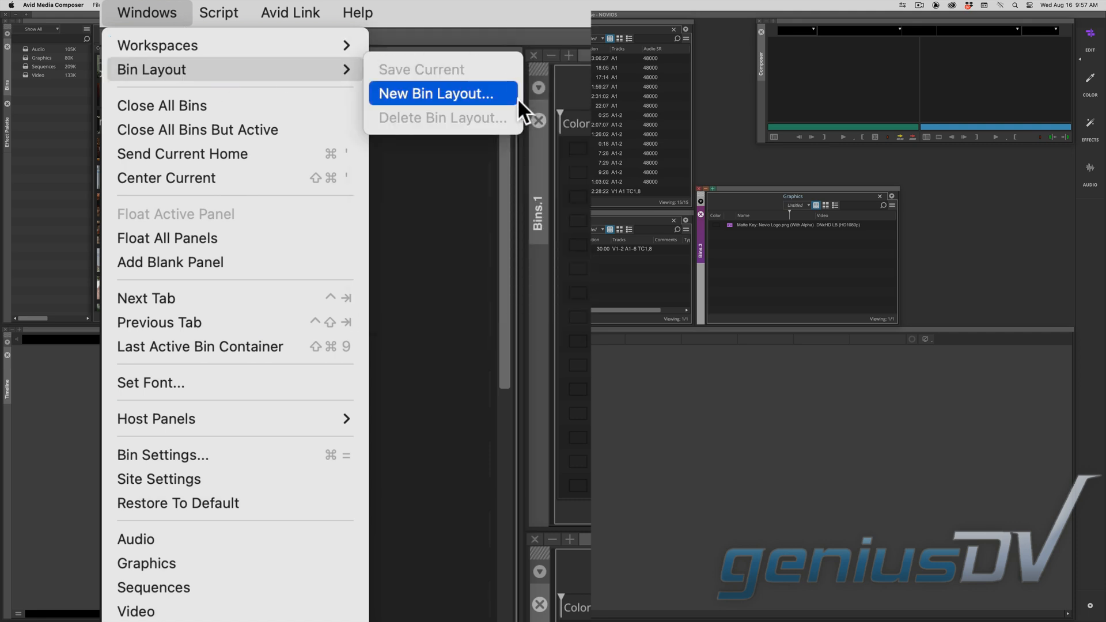
click(434, 94)
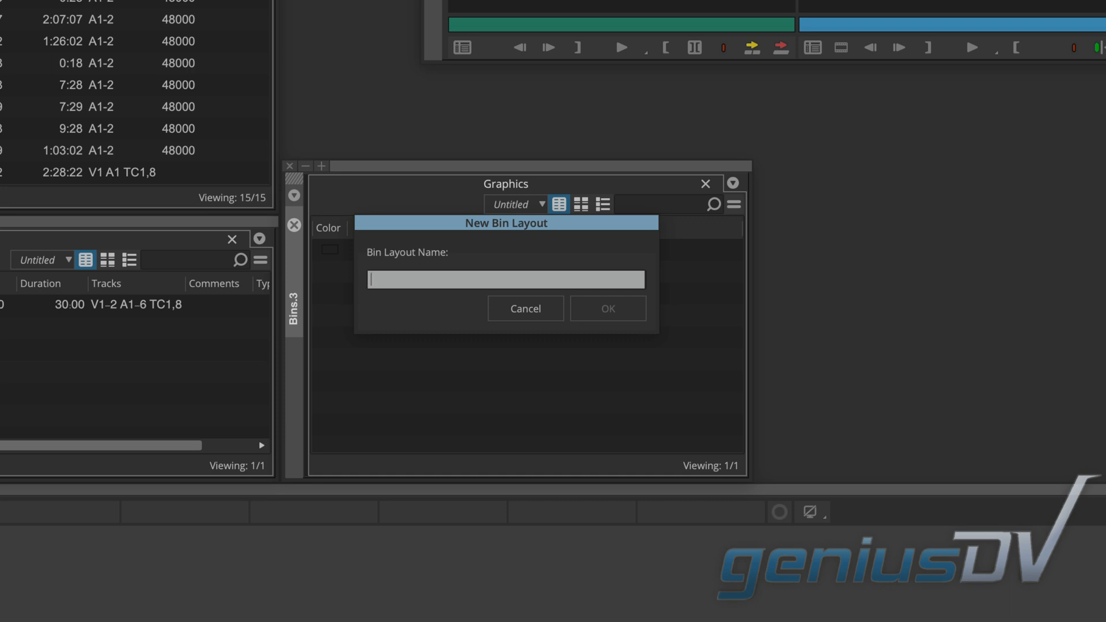
text(BL1)
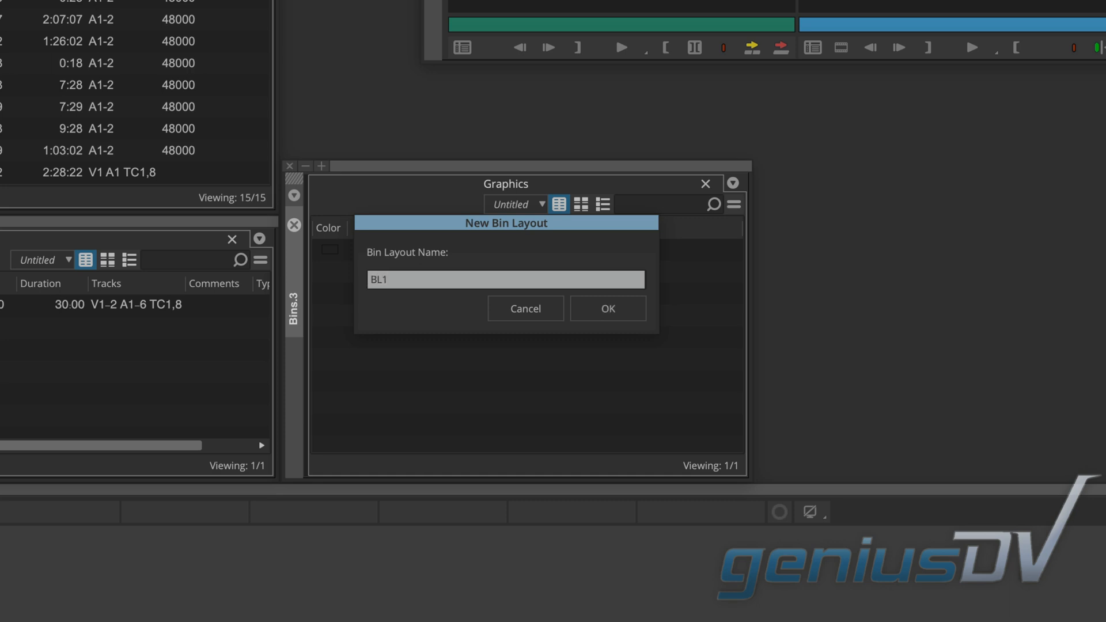
click(607, 309)
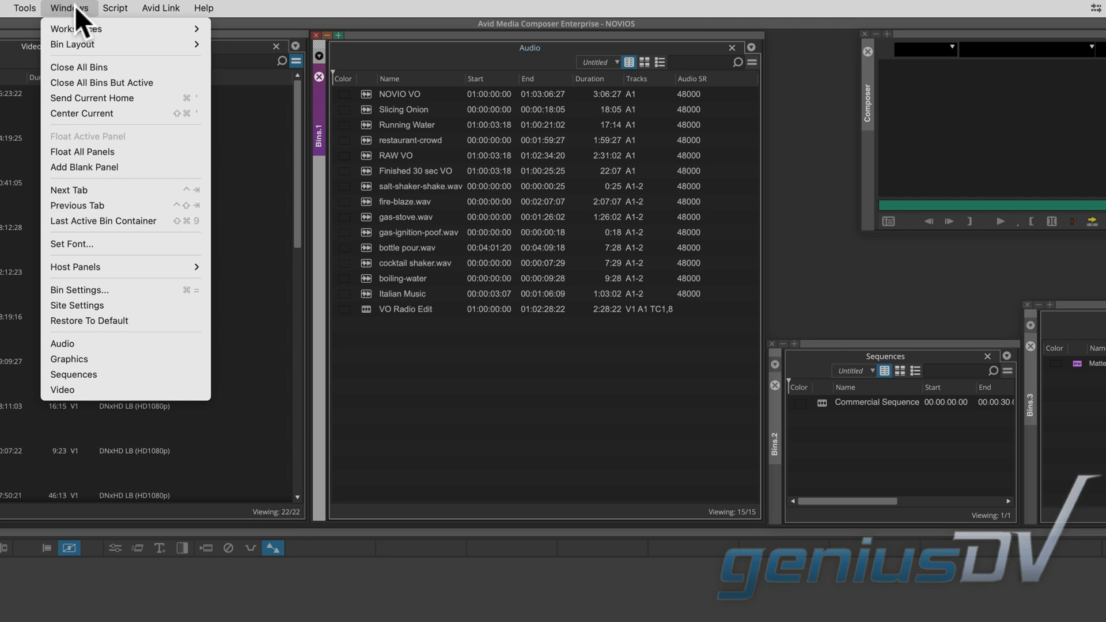
- Recall the BL1 layout to restore the four floating bins and select Commercial Sequence
click(72, 44)
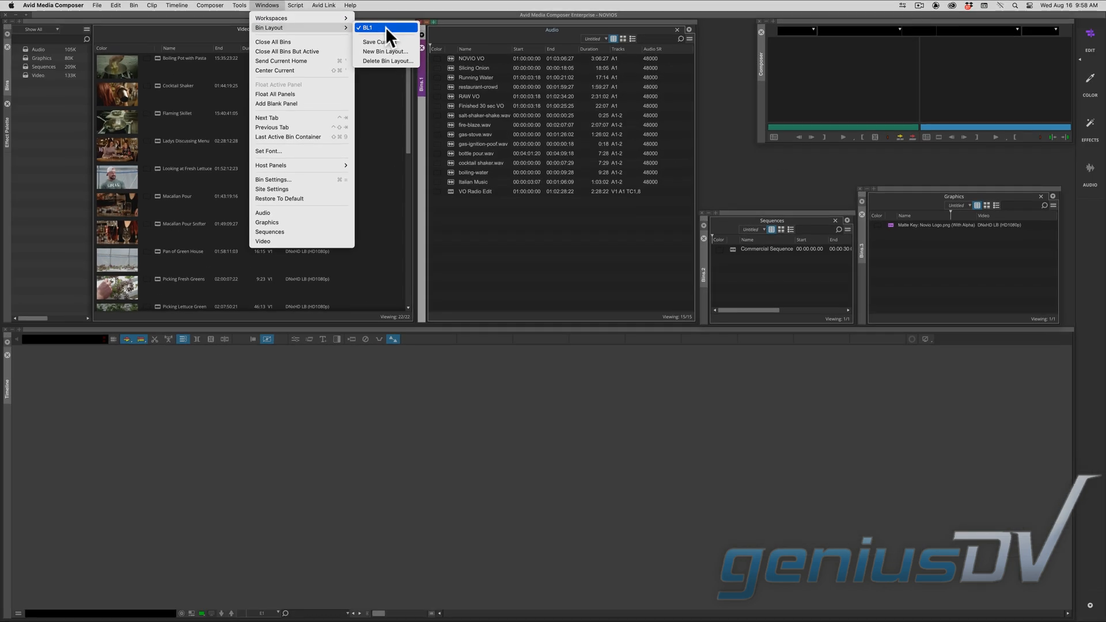
click(367, 27)
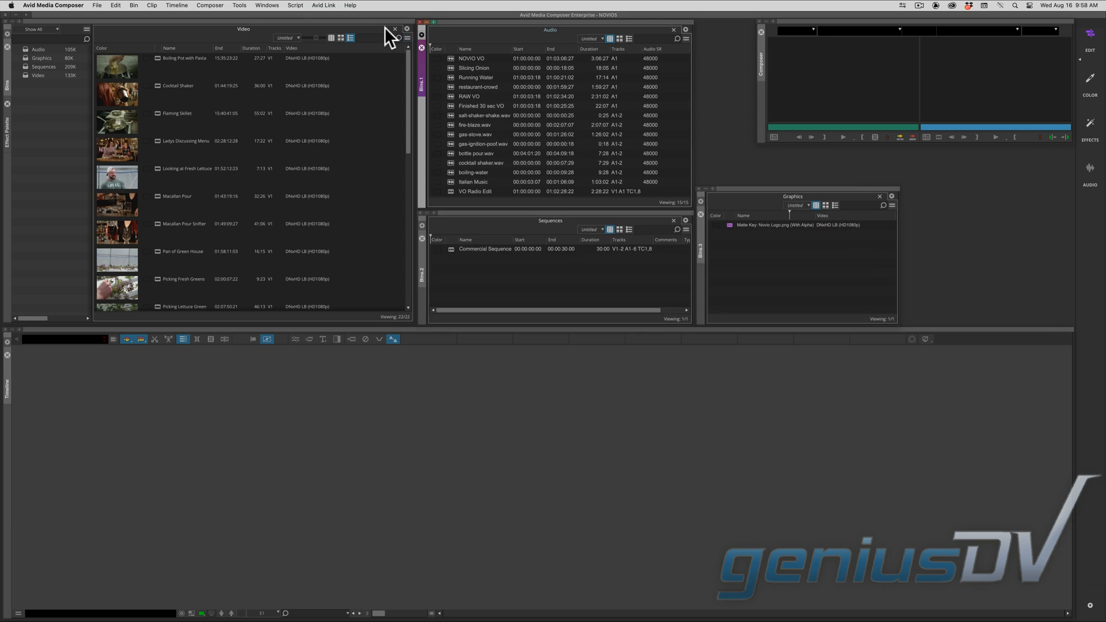
mouse_move(697, 189)
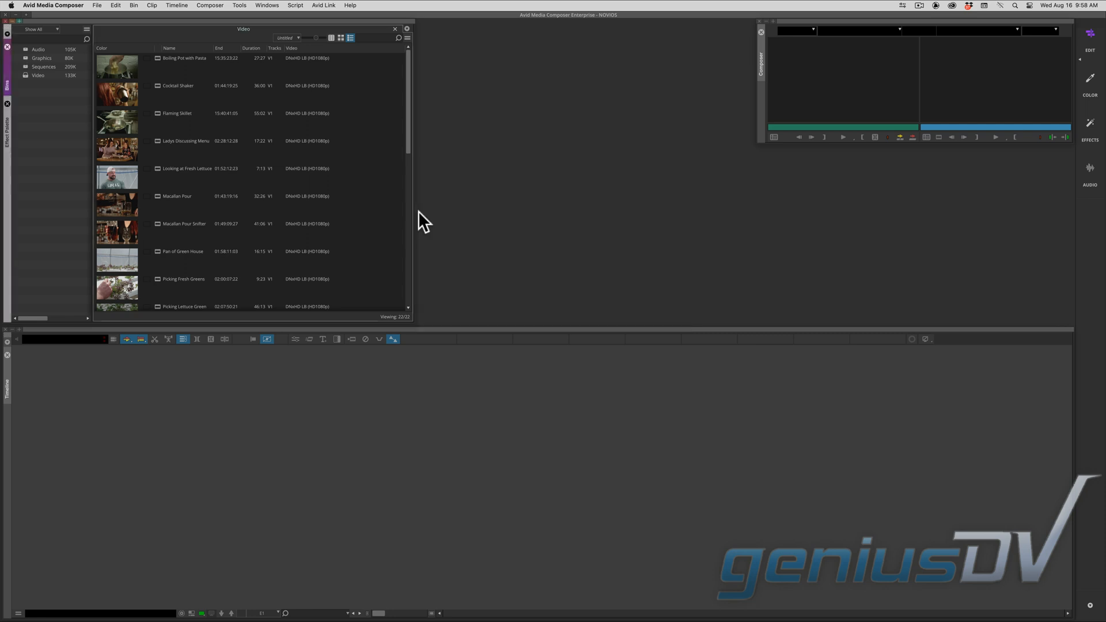
click(394, 29)
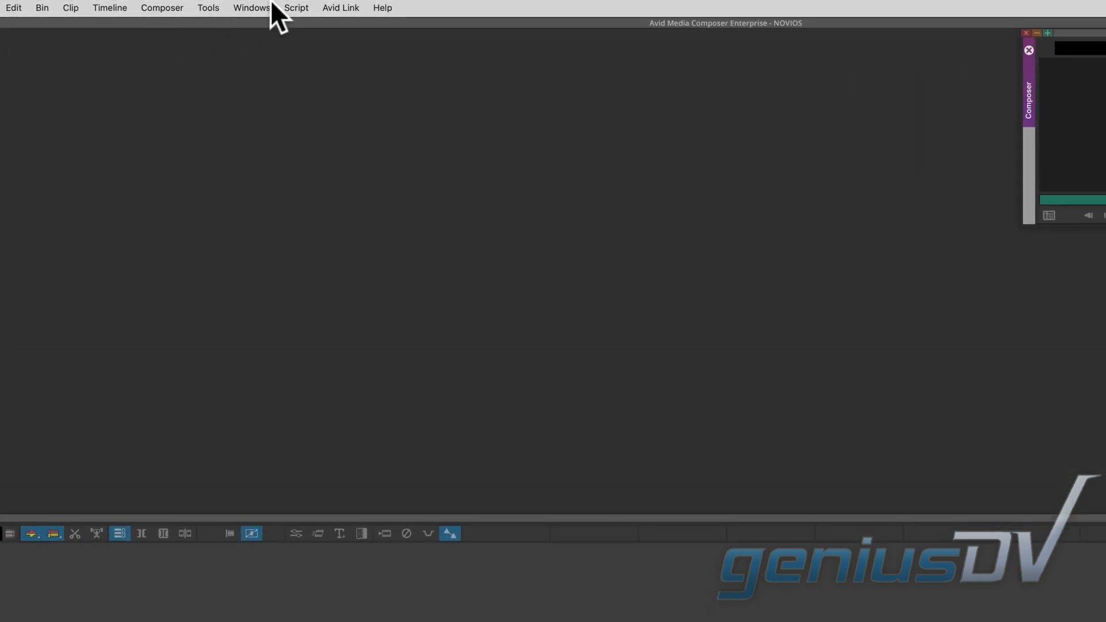
click(251, 8)
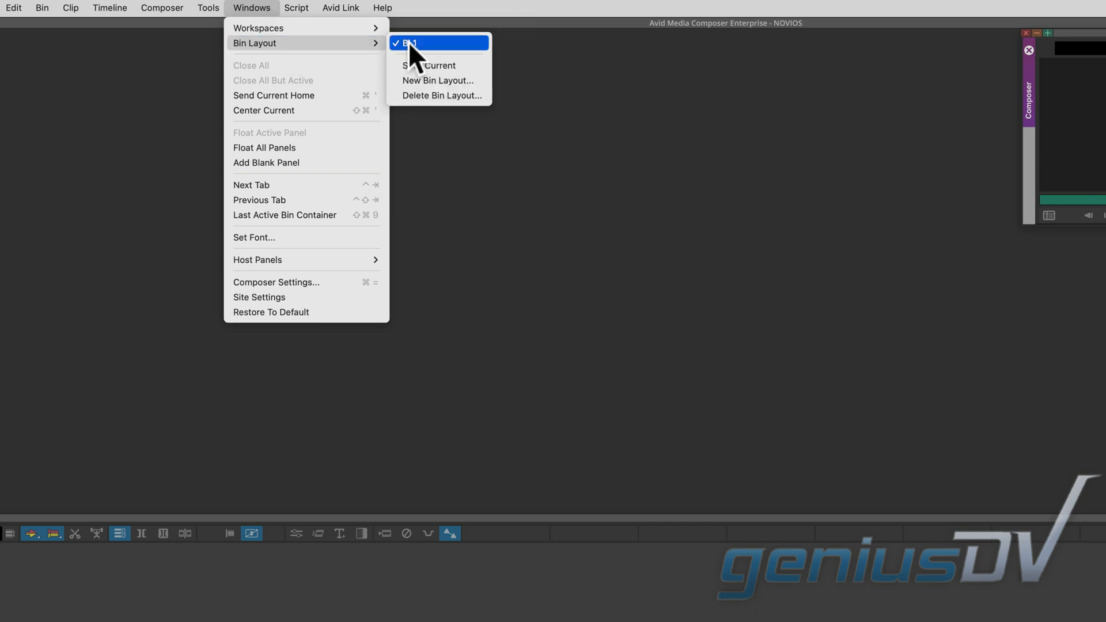
click(412, 42)
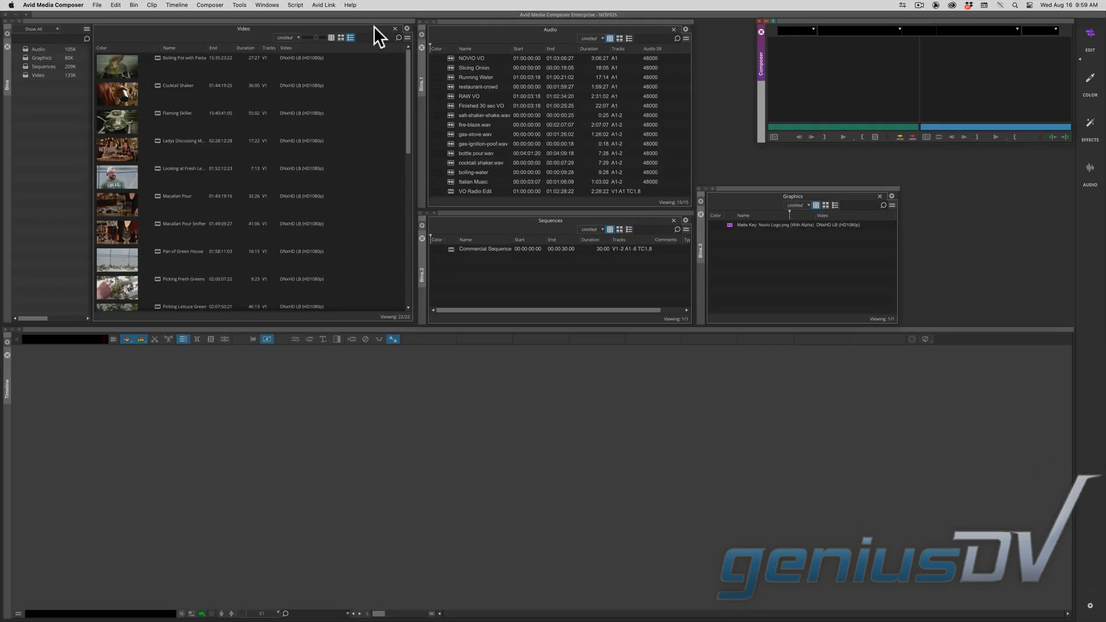
click(485, 249)
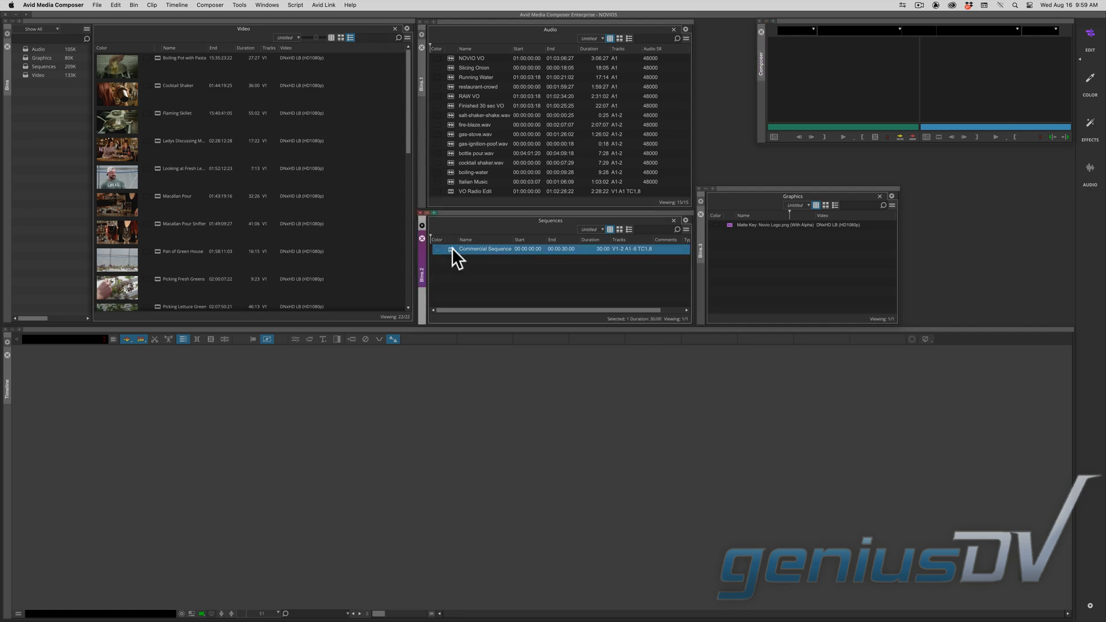
- Load Commercial Sequence into the timeline and assign BL1 to workspace W1 in the Command Palette
double_click(484, 249)
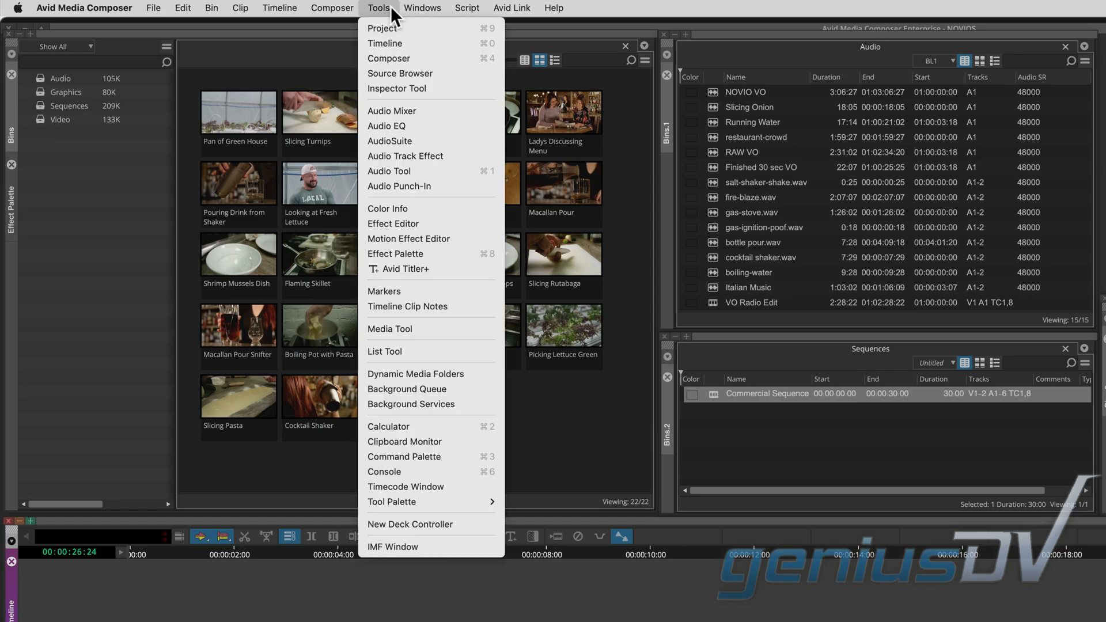
mouse_move(405, 456)
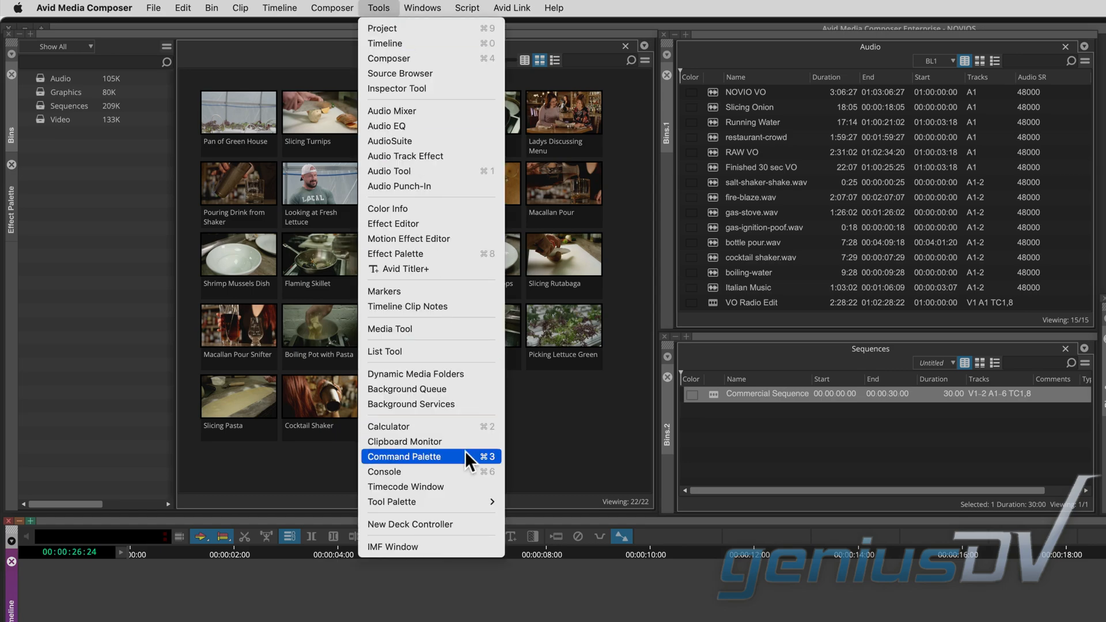
click(404, 456)
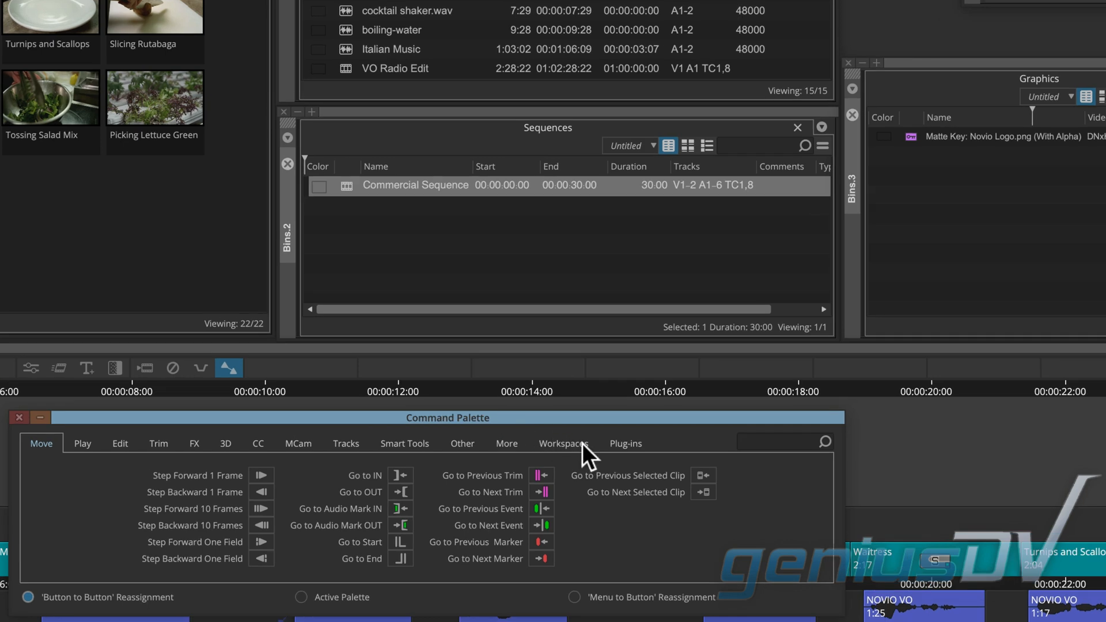
click(562, 442)
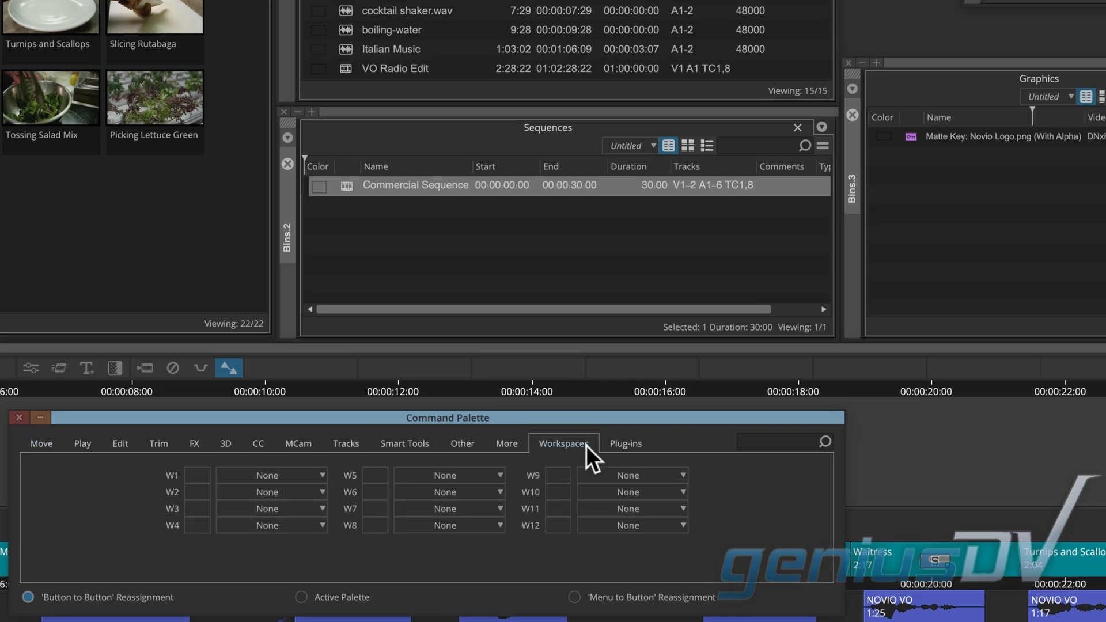
click(563, 443)
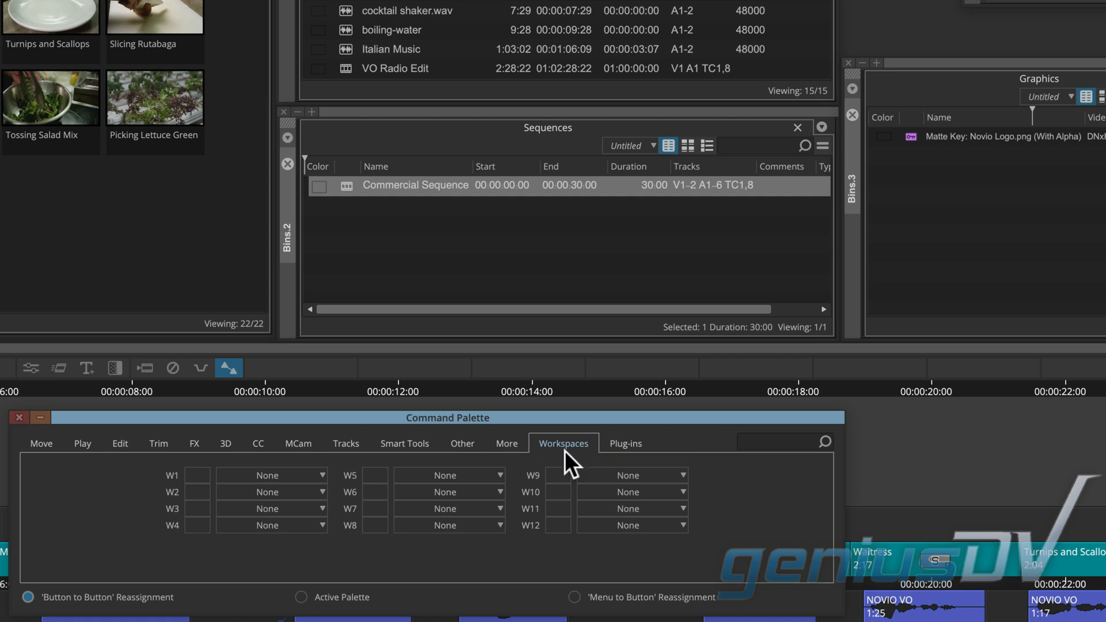
click(318, 475)
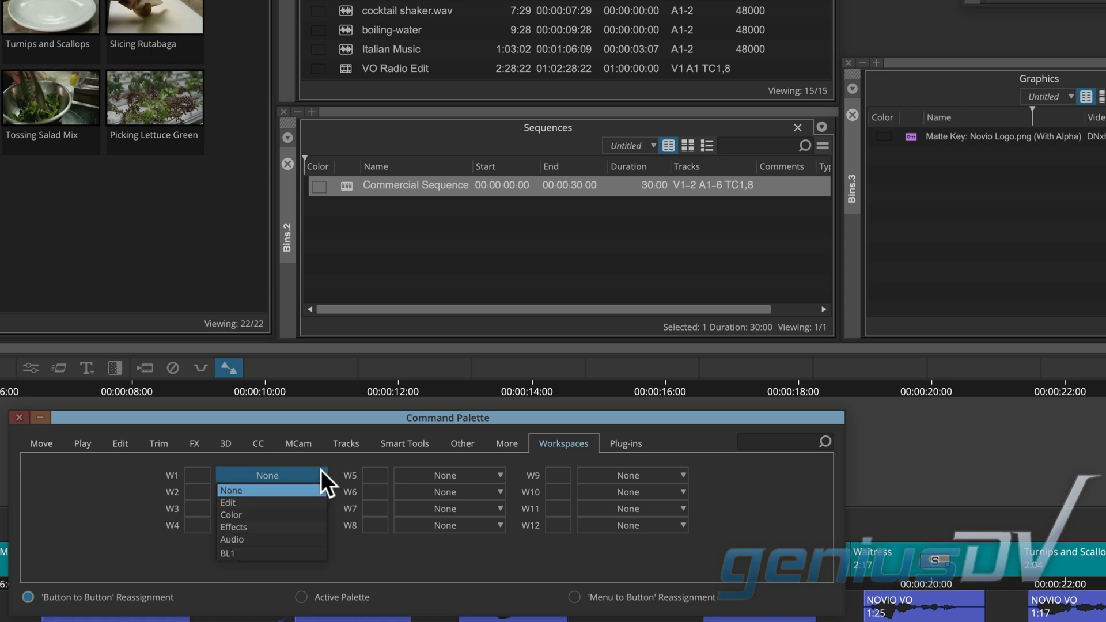
mouse_move(271, 515)
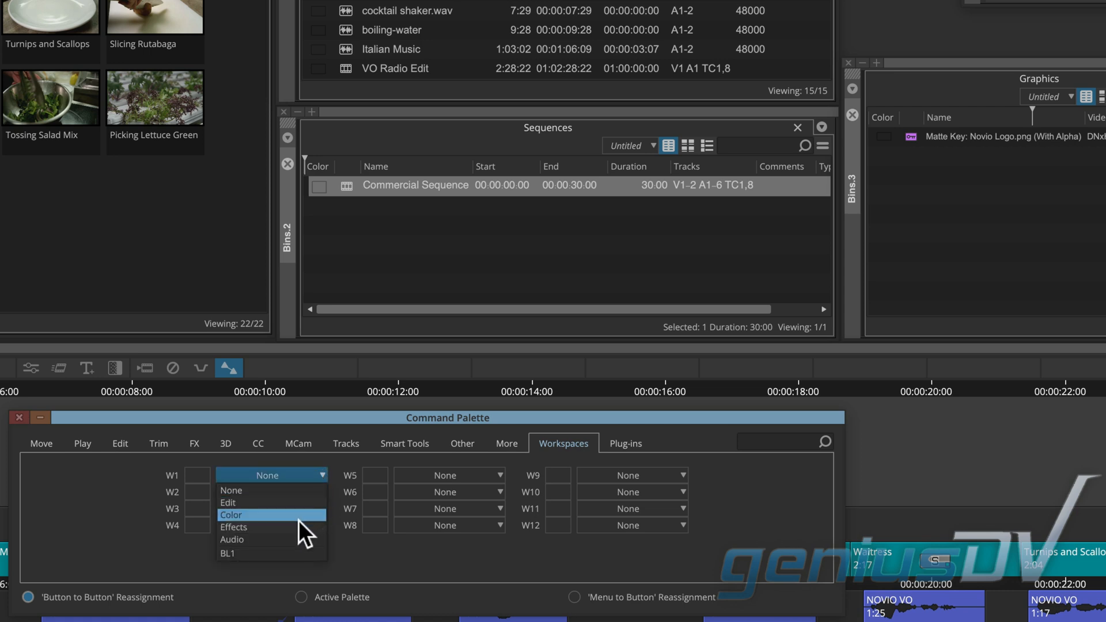
mouse_move(272, 553)
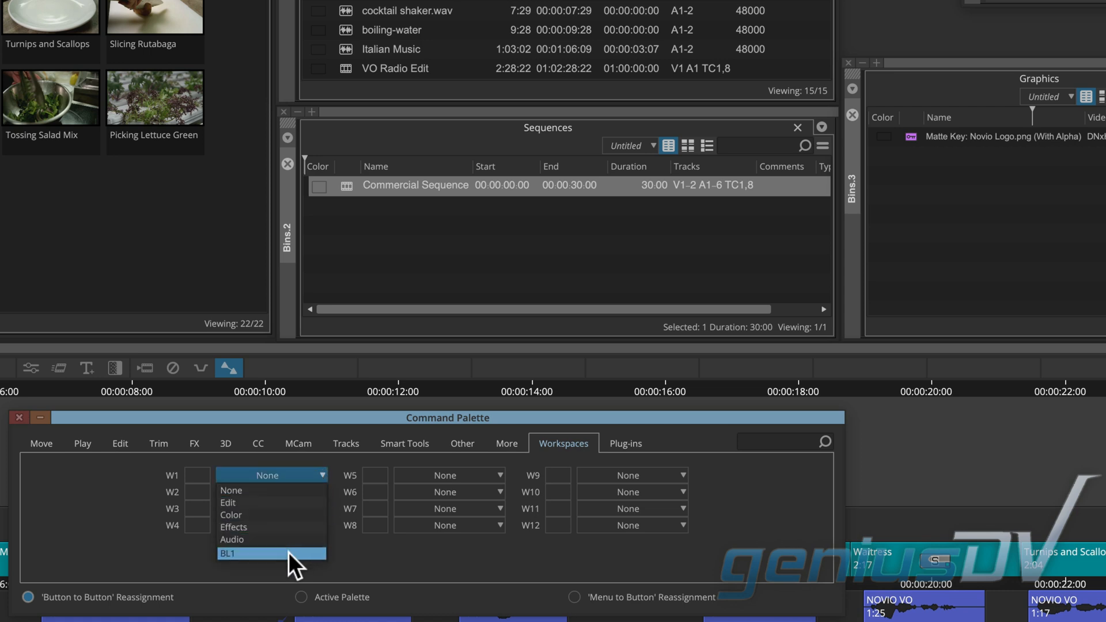
click(227, 553)
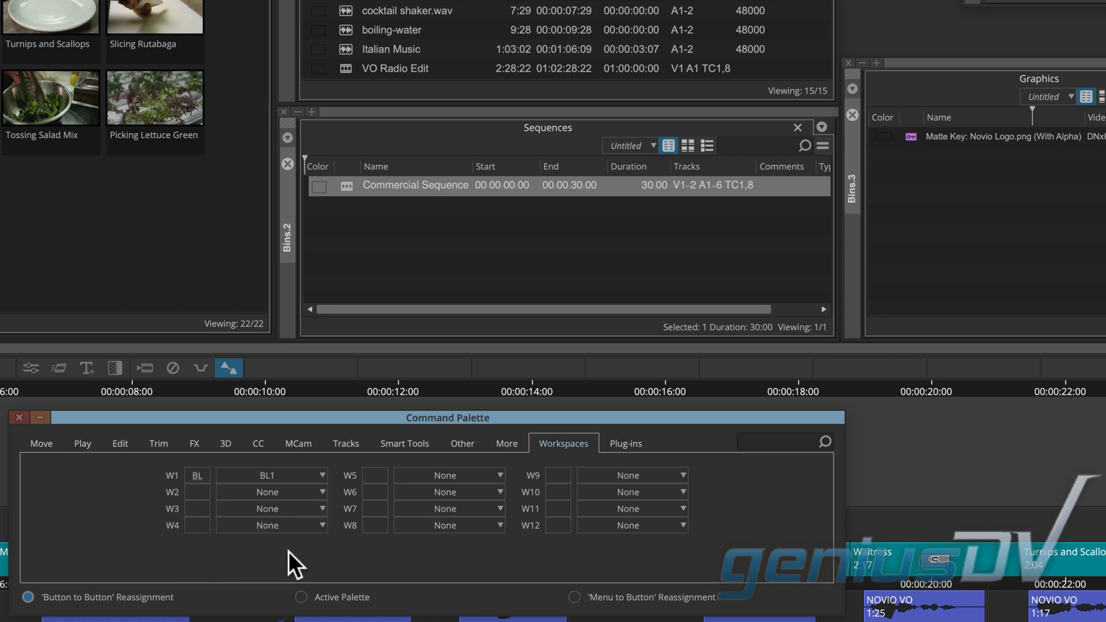
mouse_move(200, 486)
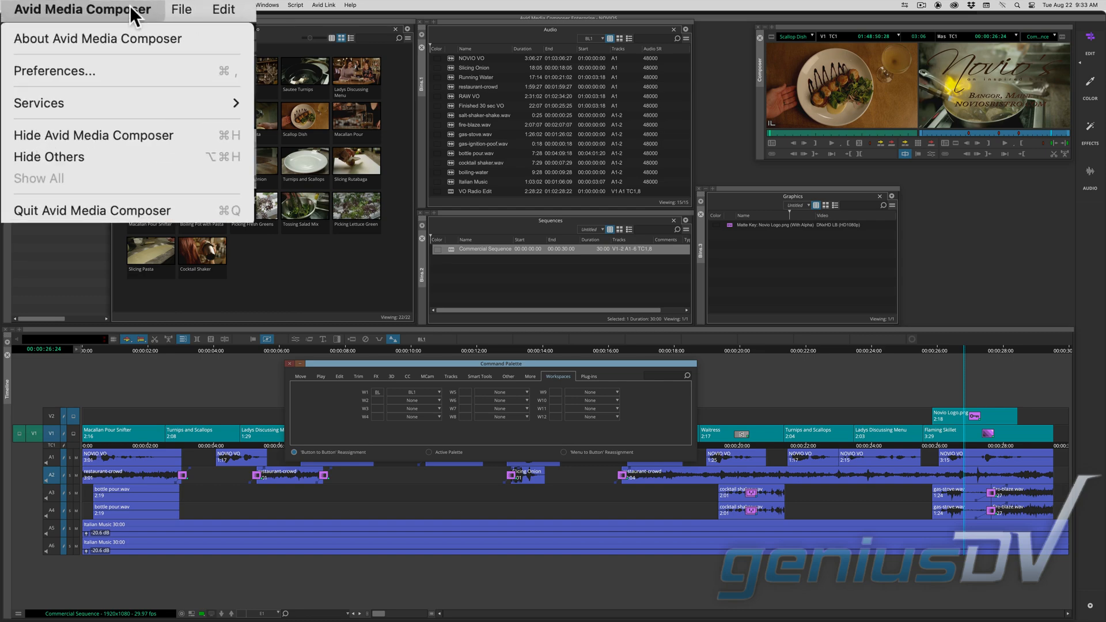
- Map the W1 workspace button onto the F9 key in the user Keyboard settings
click(54, 70)
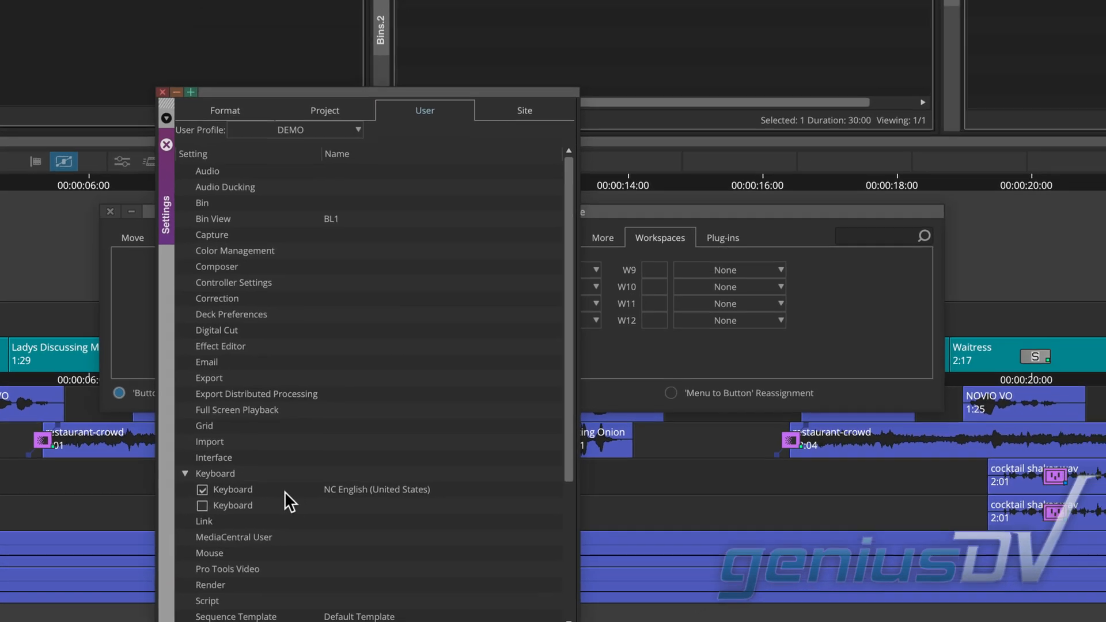
double_click(233, 488)
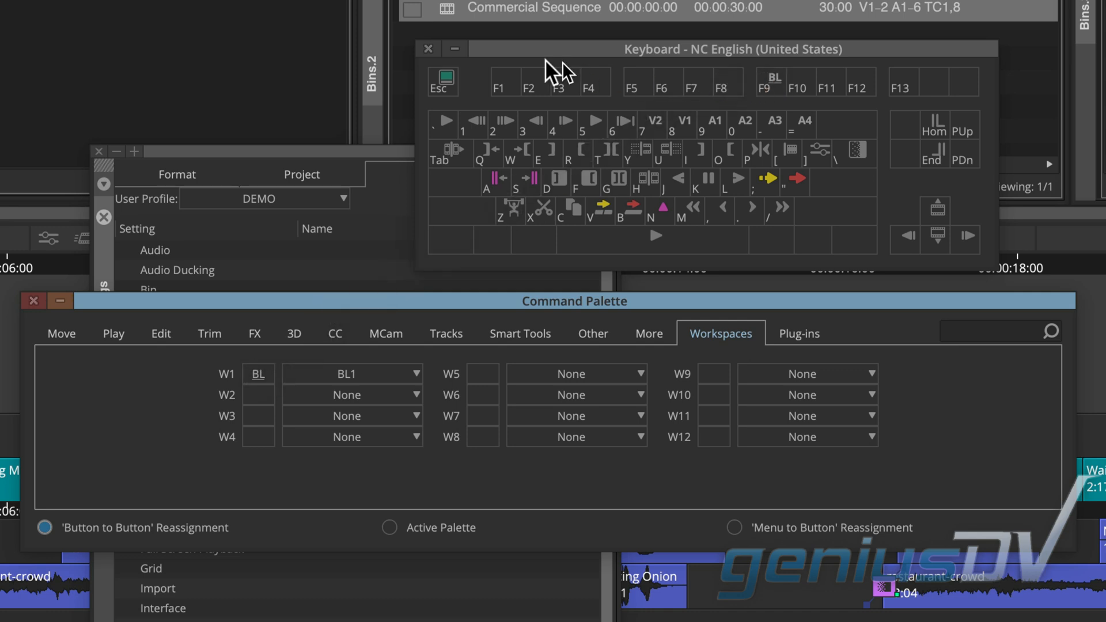
click(428, 49)
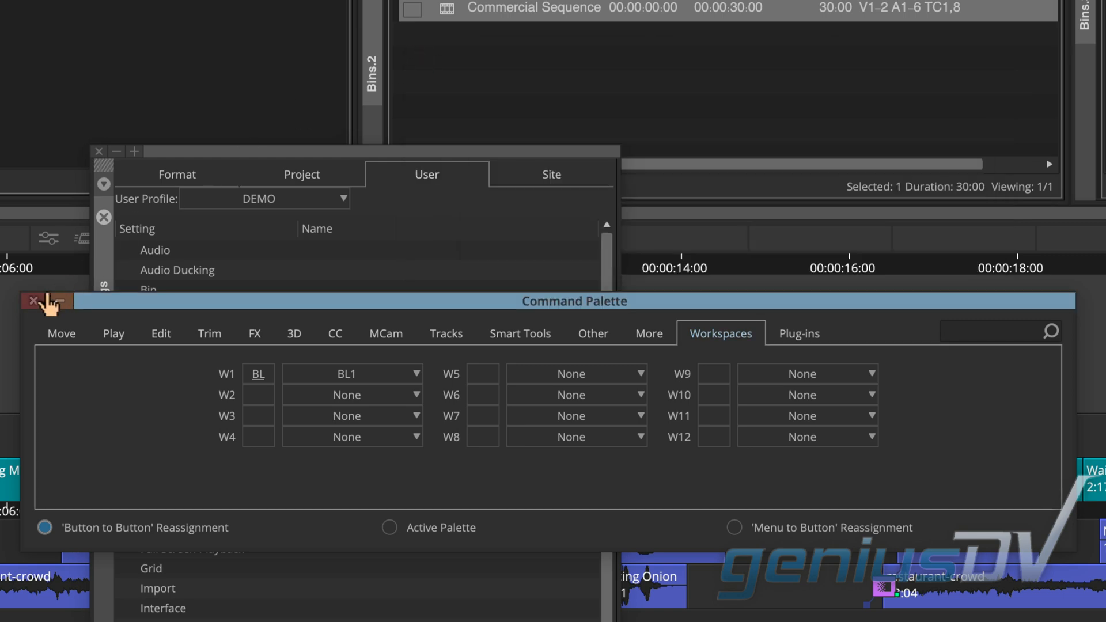
- Close the Command Palette and Settings, then close the Audio bin
click(30, 300)
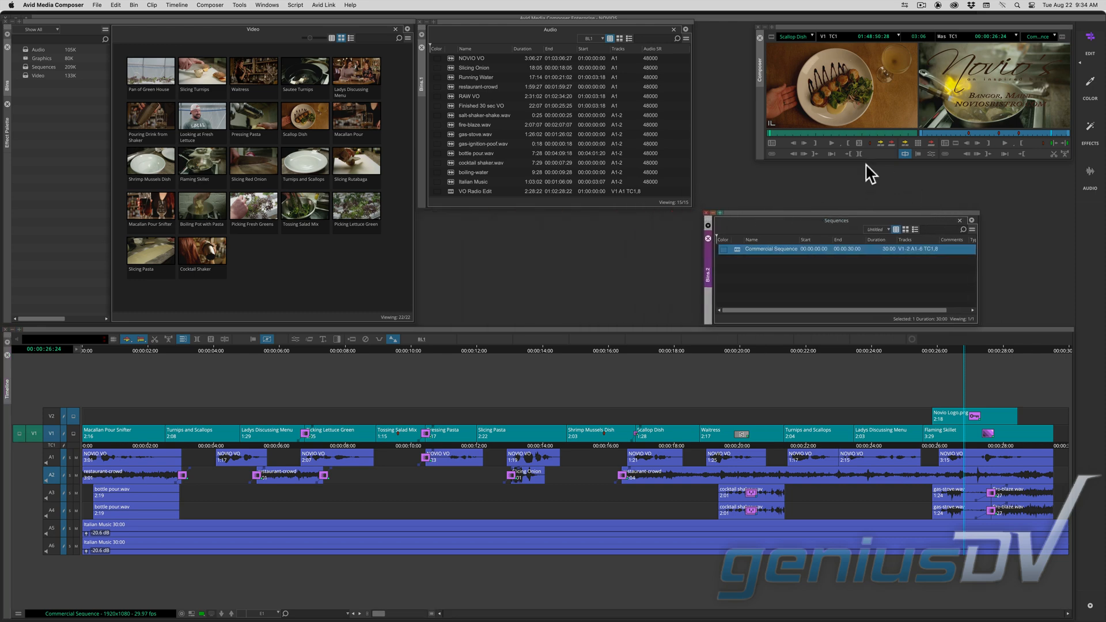
click(671, 28)
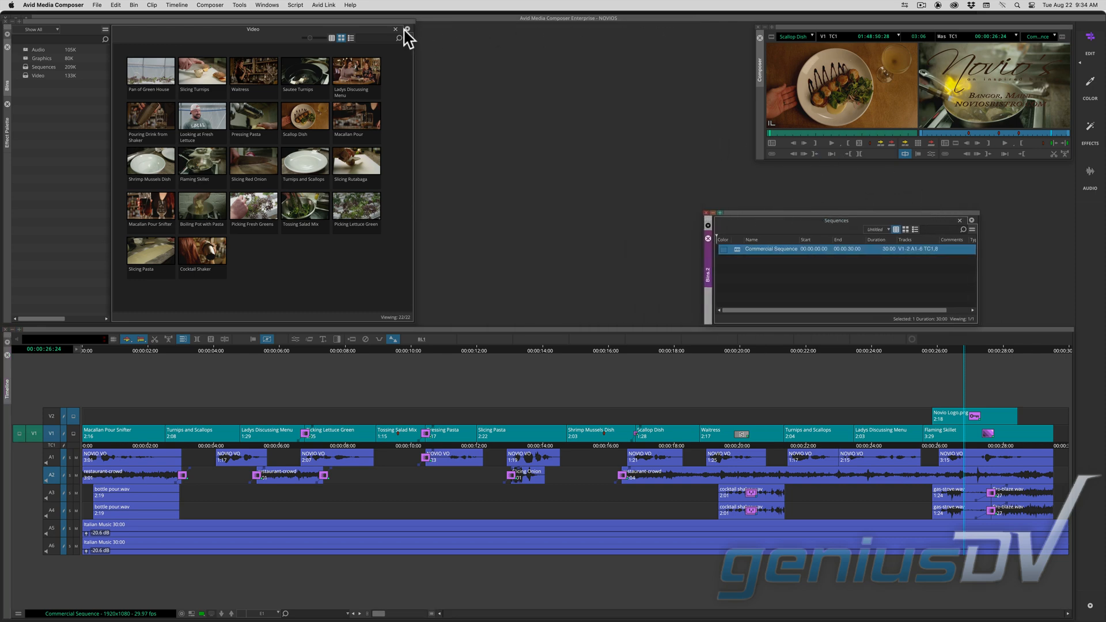